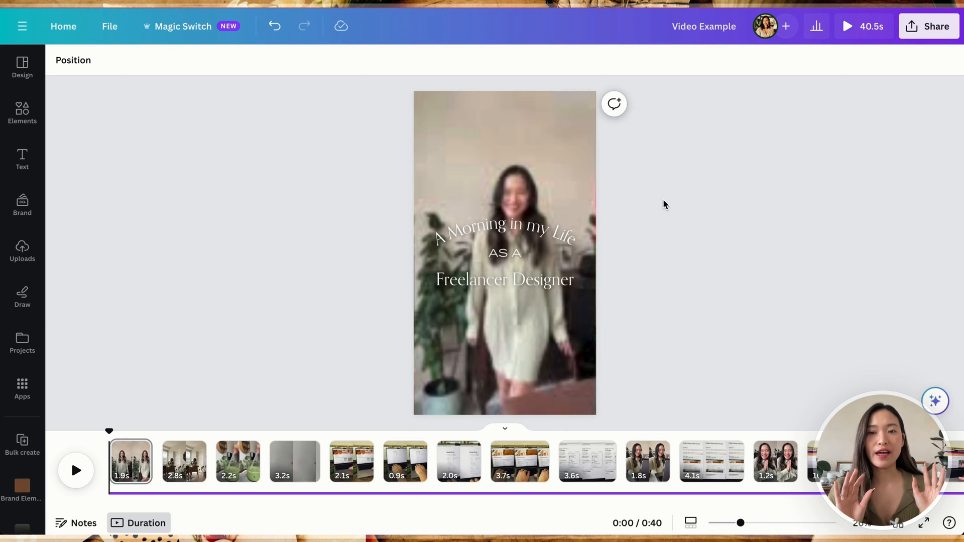
pyautogui.moveTo(652, 220)
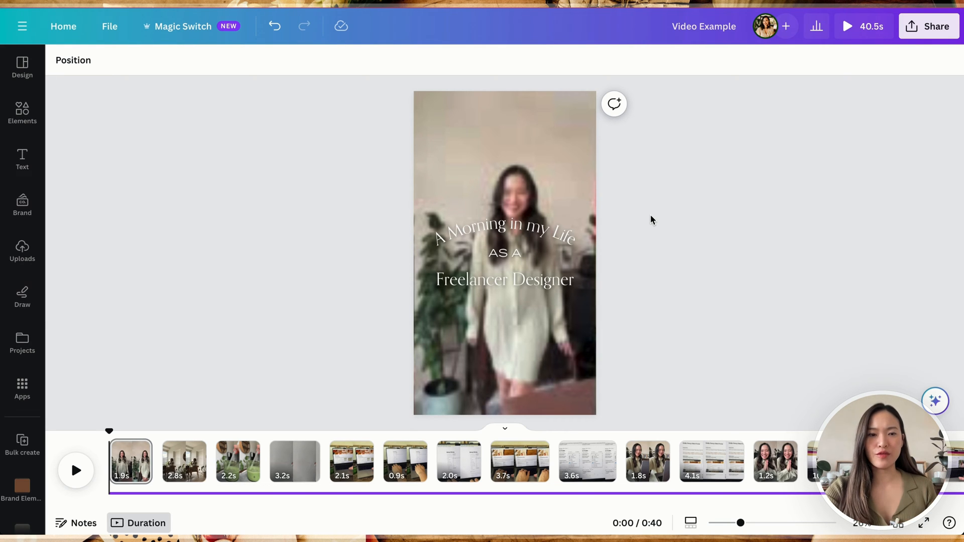
pyautogui.moveTo(295, 376)
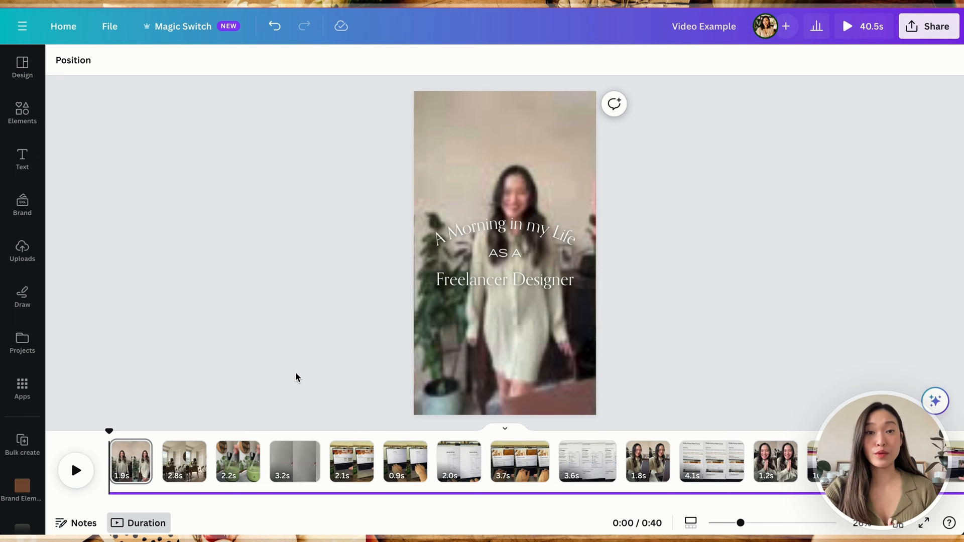
pyautogui.moveTo(108, 431)
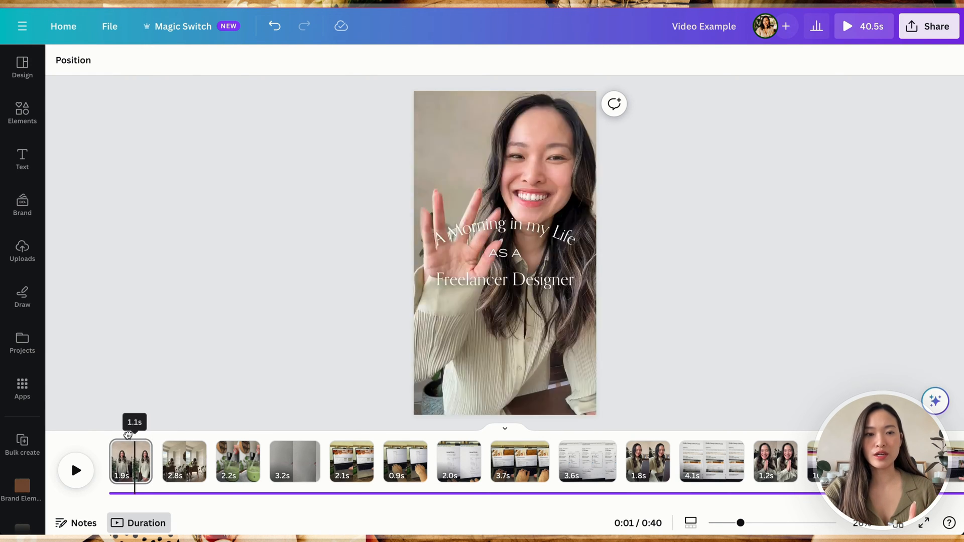
# Preview the opening clip and jump ahead to the fourth clip.
pyautogui.click(294, 461)
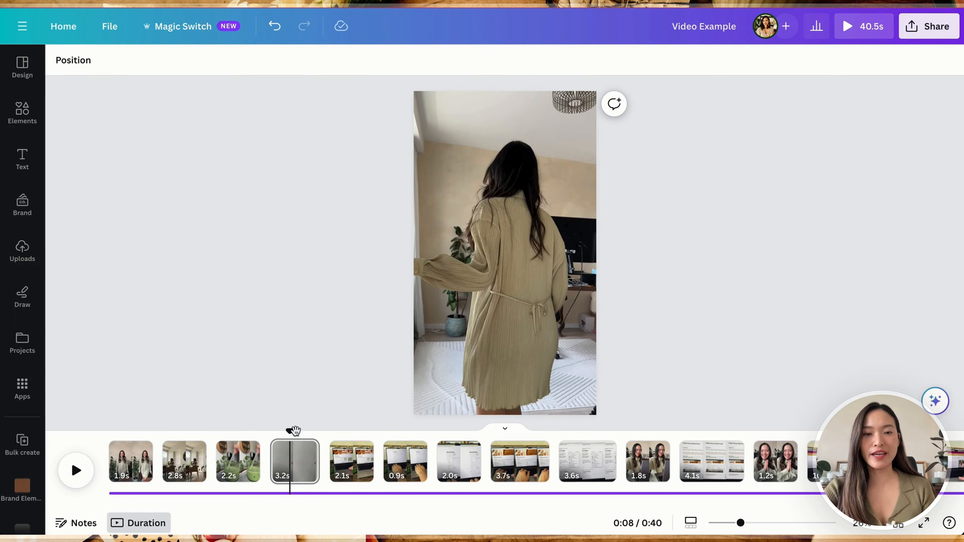
pyautogui.click(130, 461)
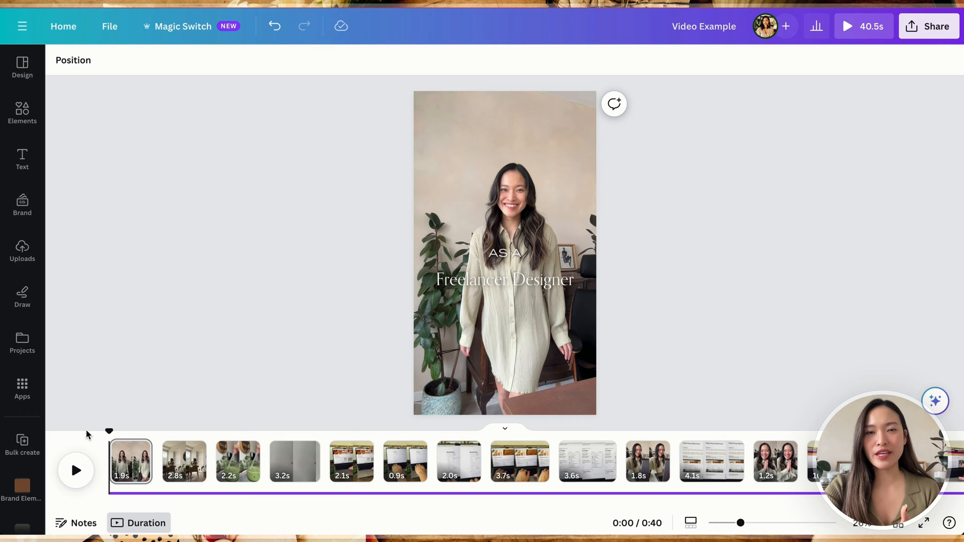
pyautogui.moveTo(8, 172)
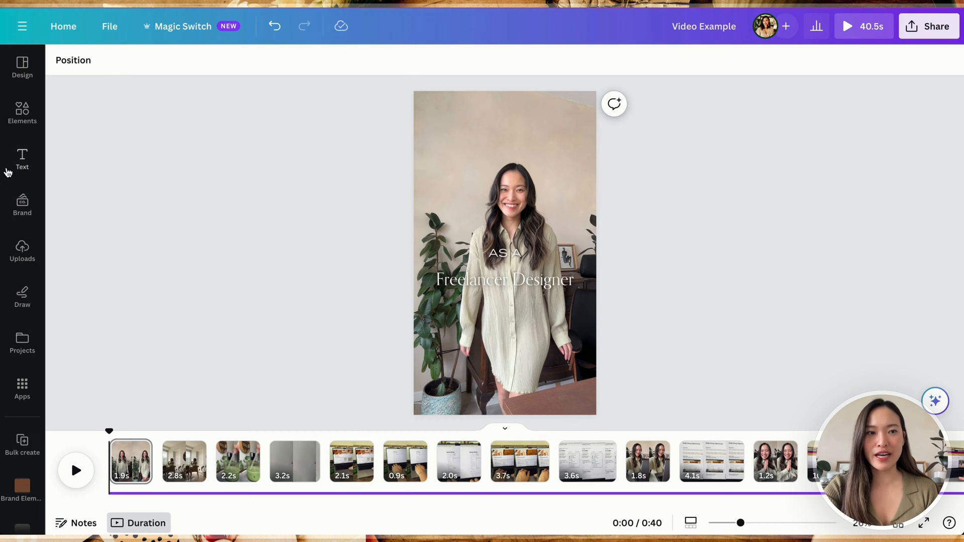
pyautogui.moveTo(31, 93)
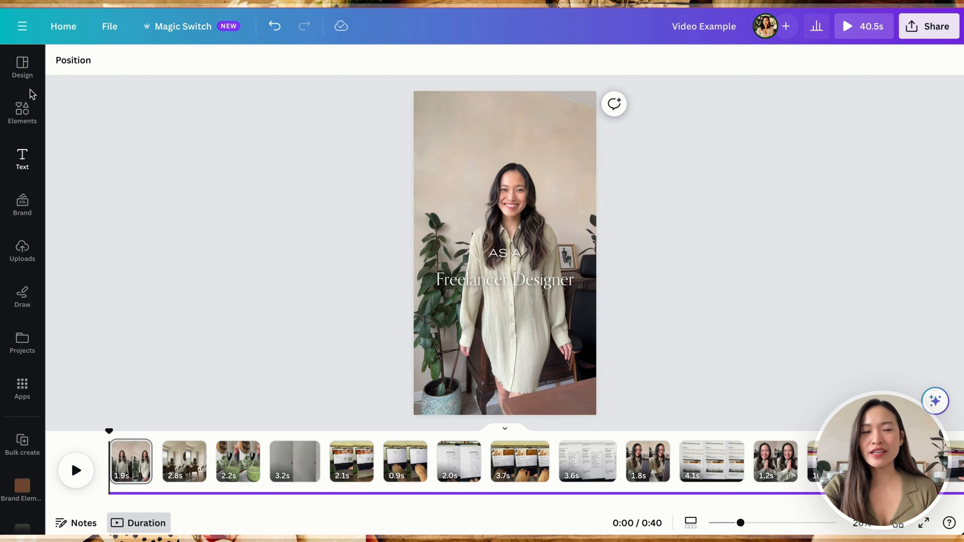
pyautogui.moveTo(104, 99)
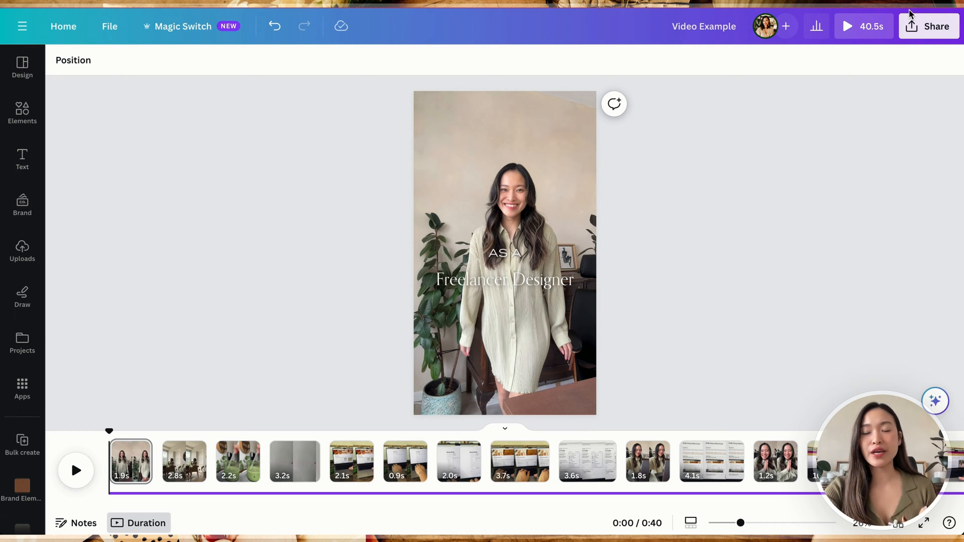
pyautogui.moveTo(898, 95)
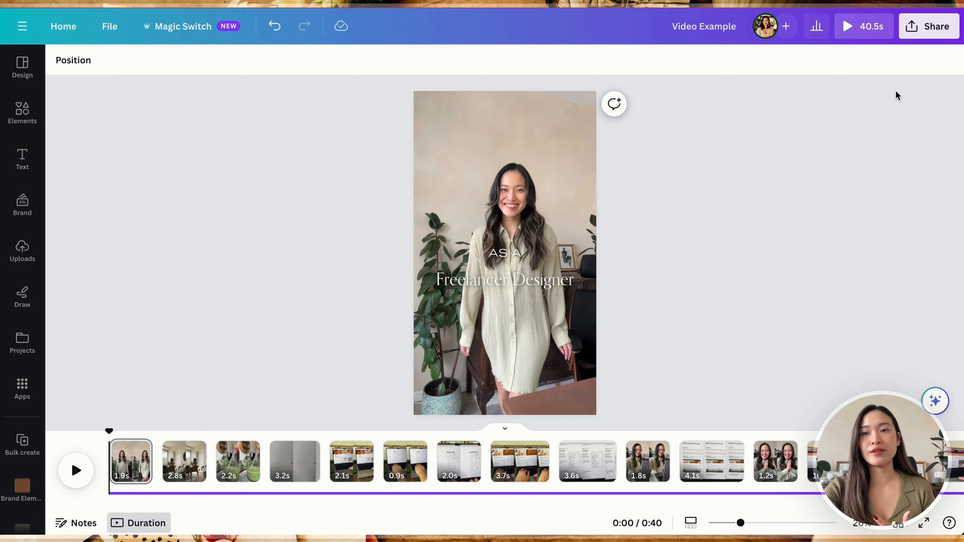
pyautogui.moveTo(940, 50)
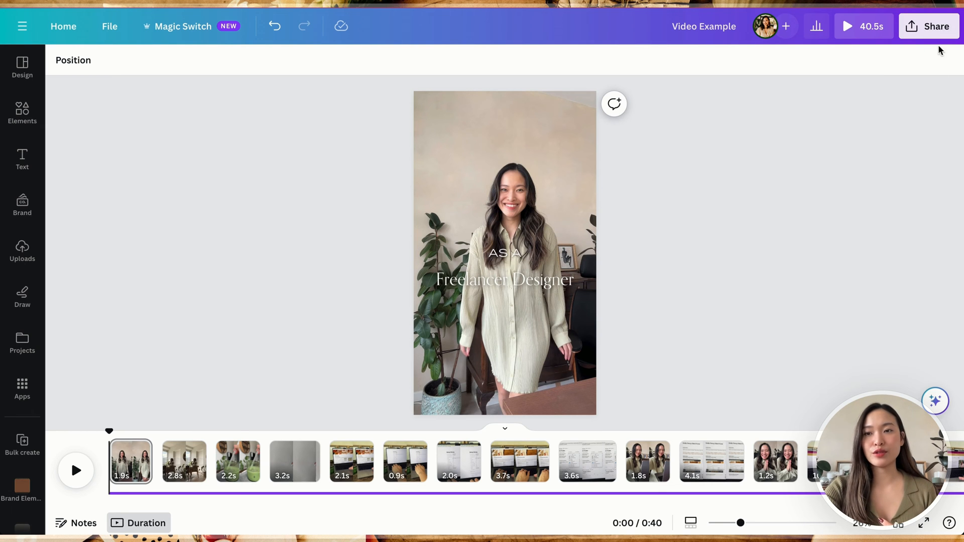
# Choose Present and record from the design's Share > More publishing options.
pyautogui.click(935, 26)
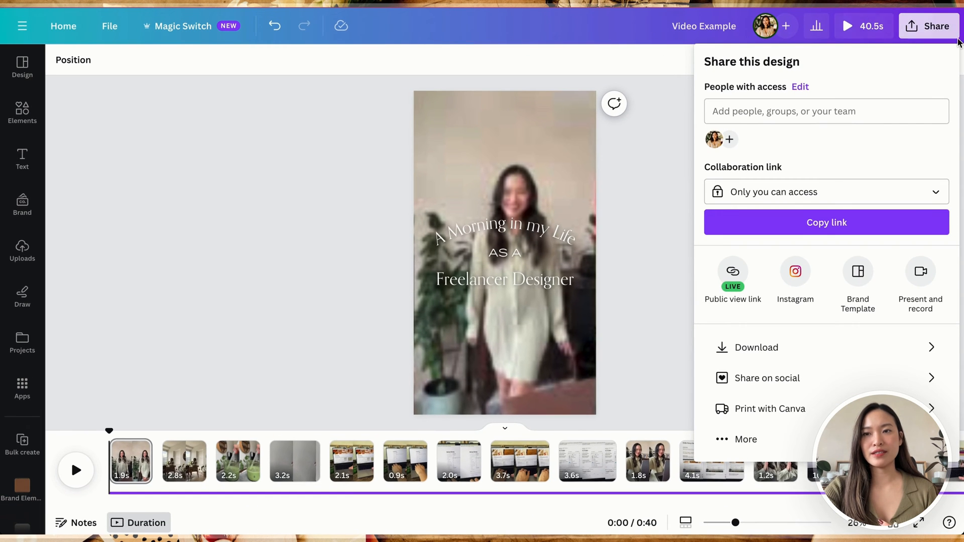
pyautogui.moveTo(948, 44)
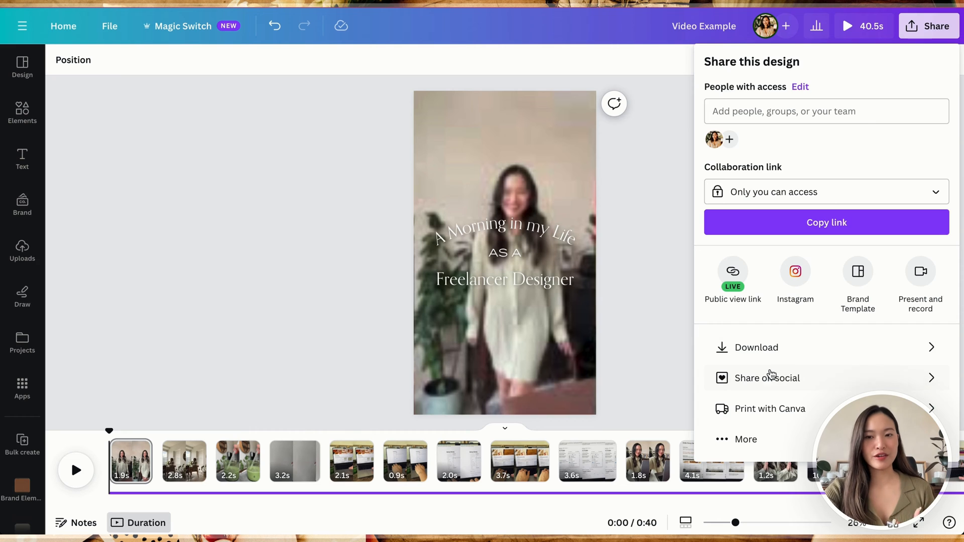
pyautogui.moveTo(952, 53)
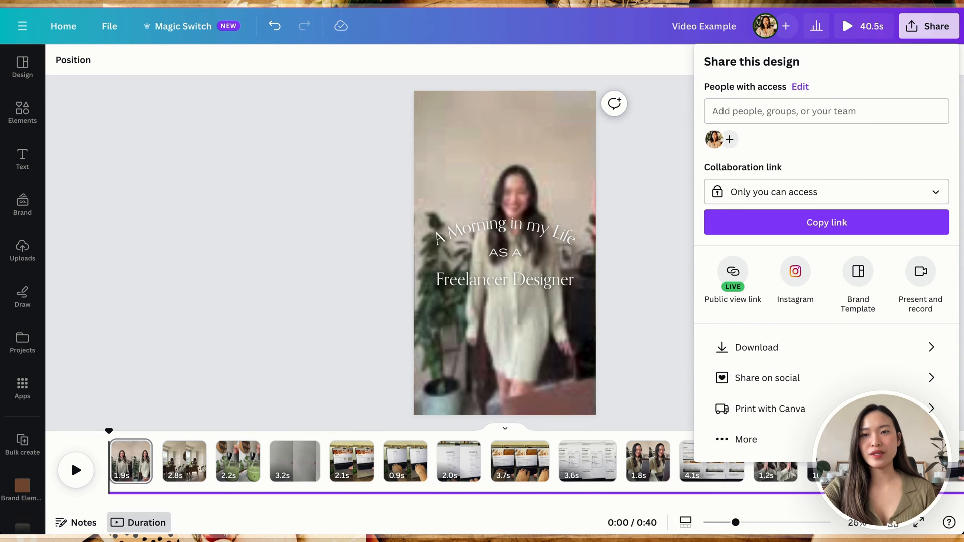
pyautogui.moveTo(745, 439)
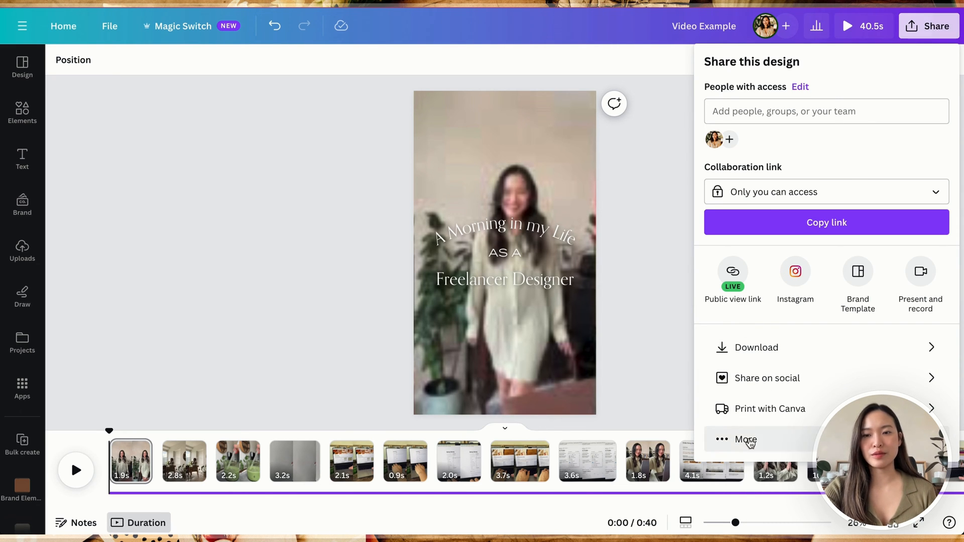
pyautogui.click(744, 440)
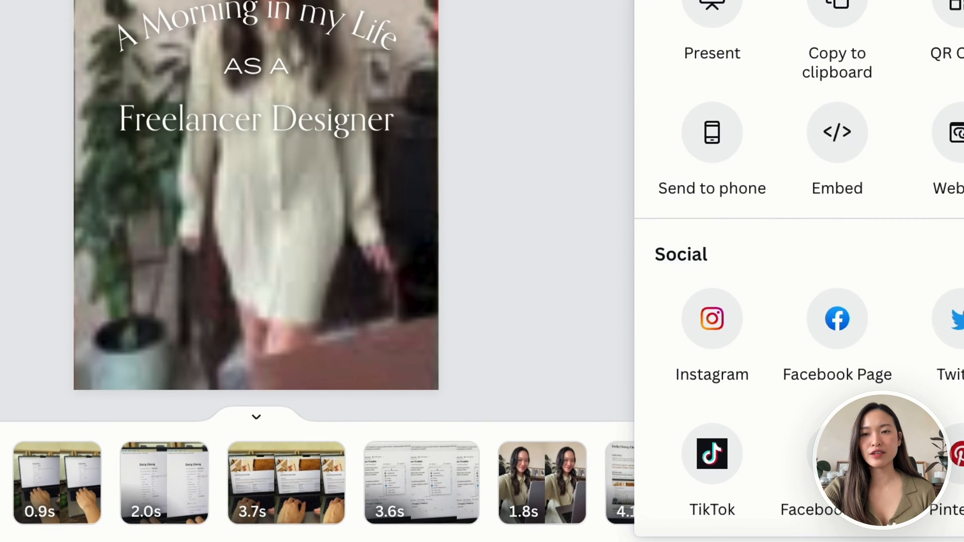
pyautogui.scroll(3)
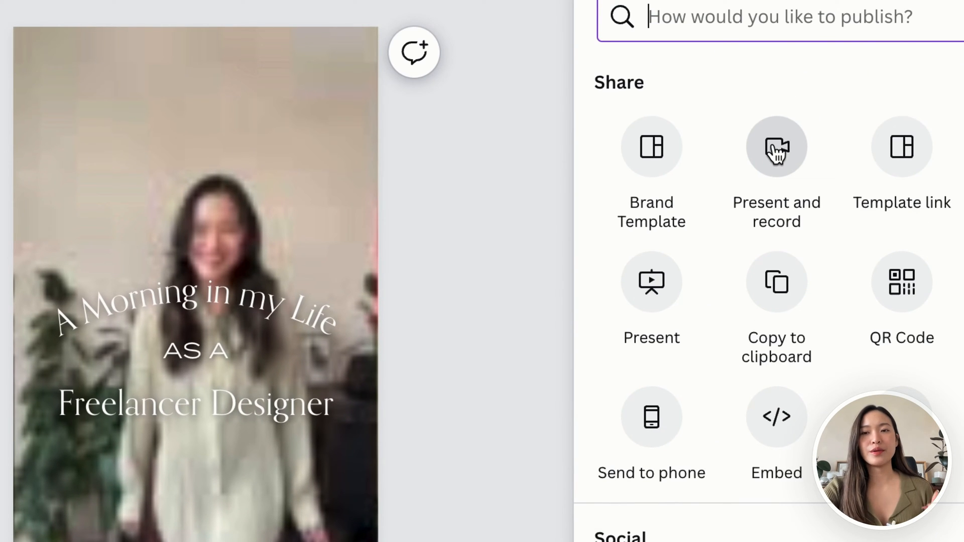
pyautogui.click(776, 146)
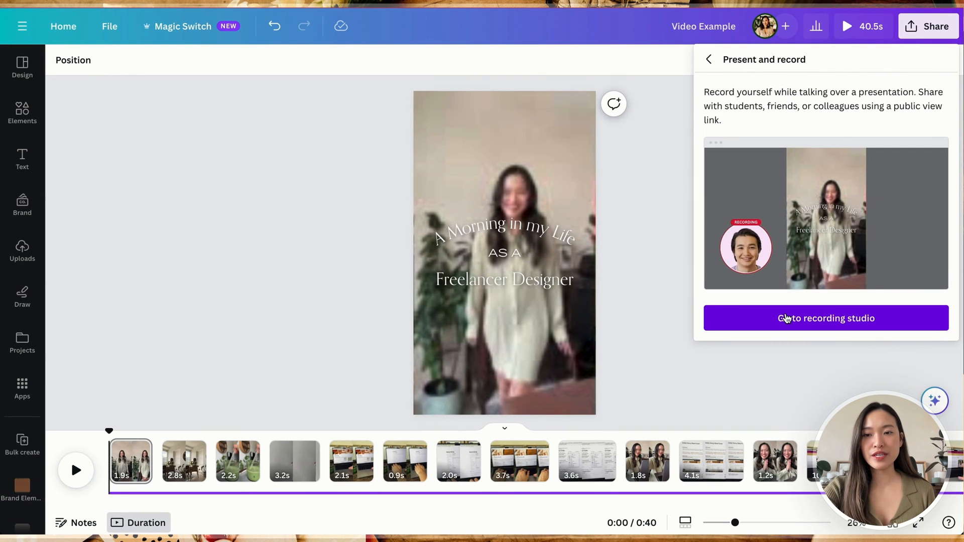
pyautogui.moveTo(850, 325)
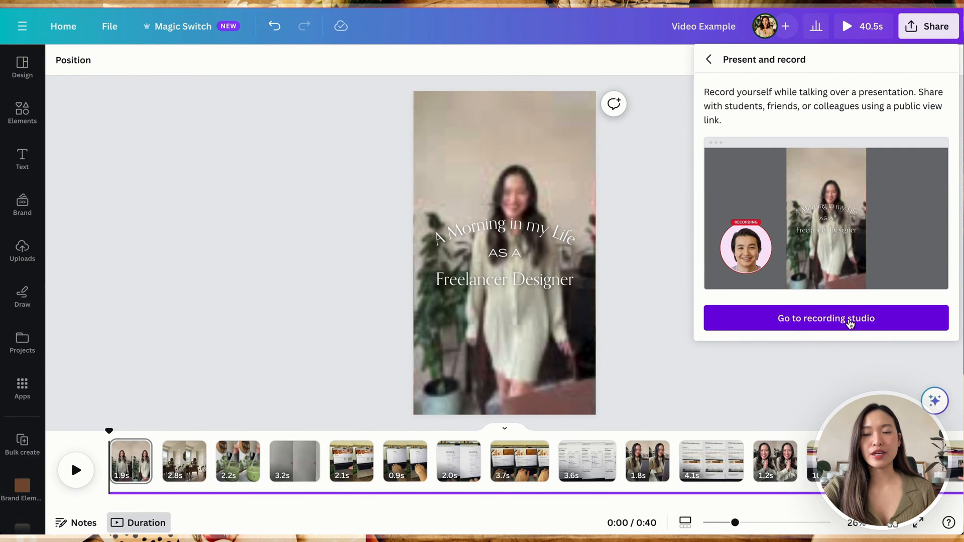
# Enter the recording studio set to microphone only with no camera.
pyautogui.click(826, 319)
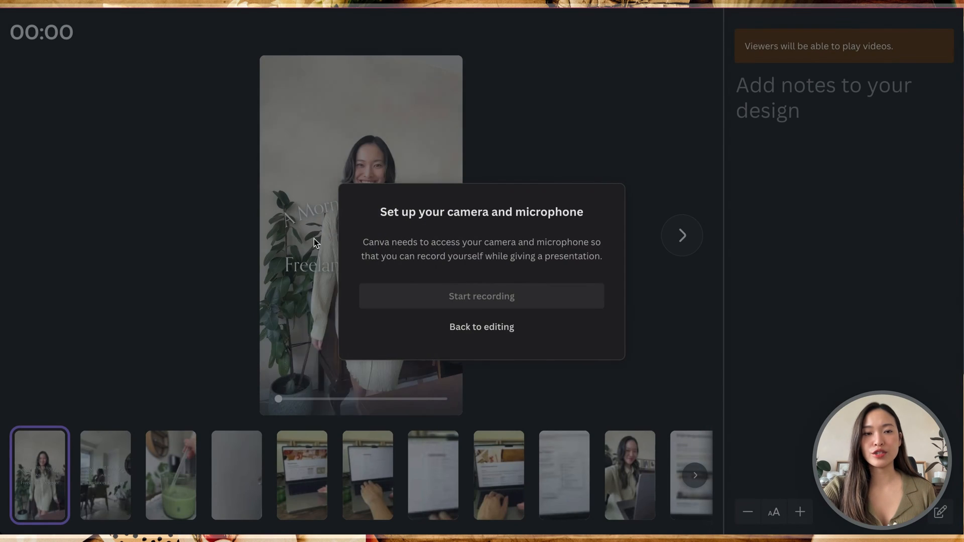
pyautogui.moveTo(646, 258)
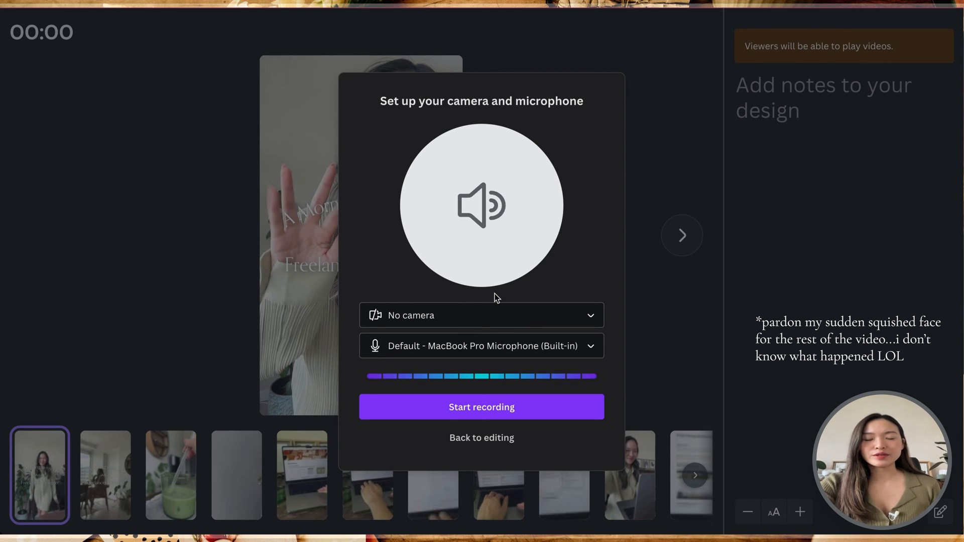
pyautogui.moveTo(466, 261)
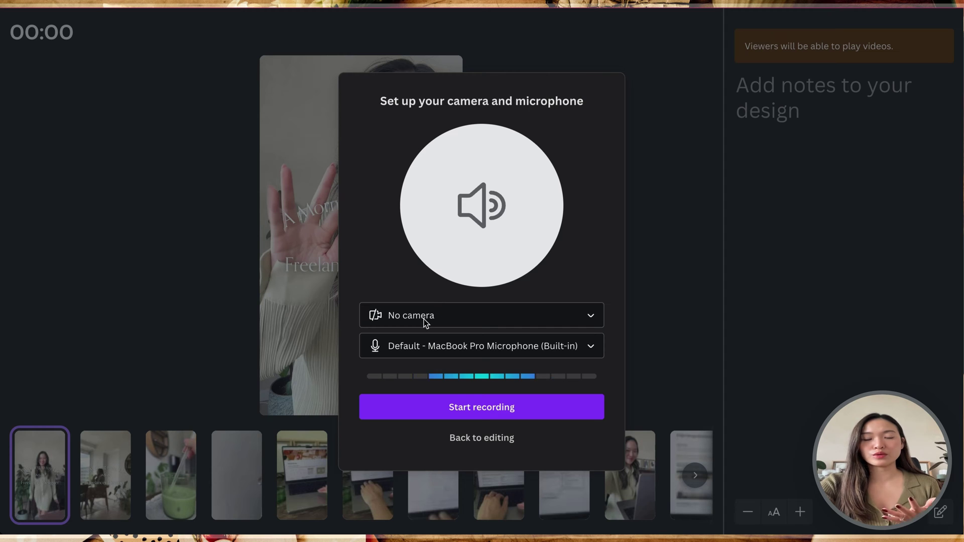
pyautogui.moveTo(592, 354)
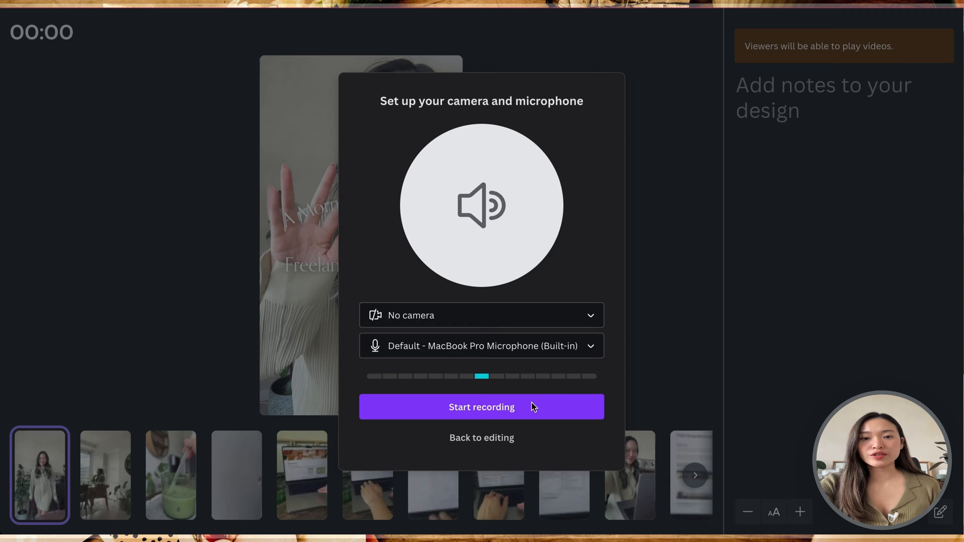
pyautogui.moveTo(491, 412)
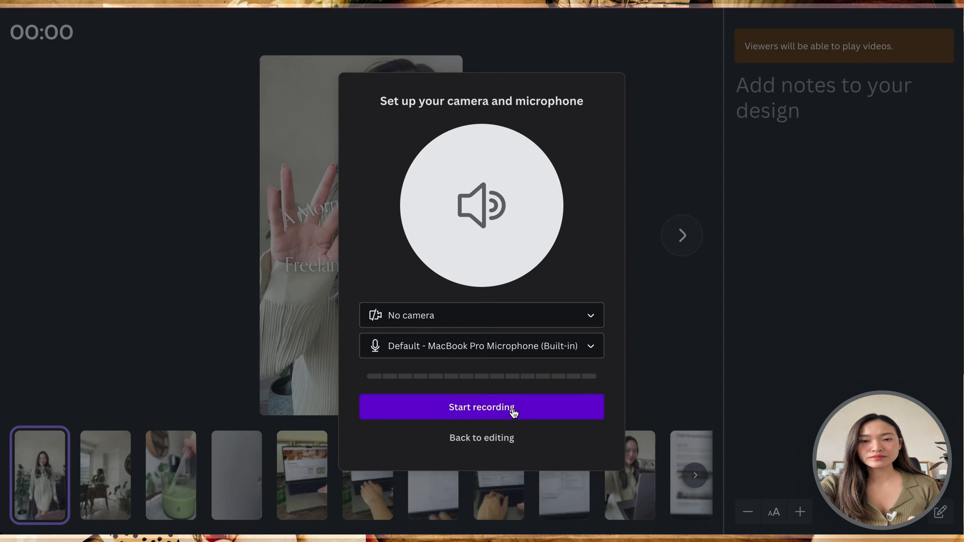
# Record narration while advancing through the laptop and typing clips past one minute.
pyautogui.click(481, 407)
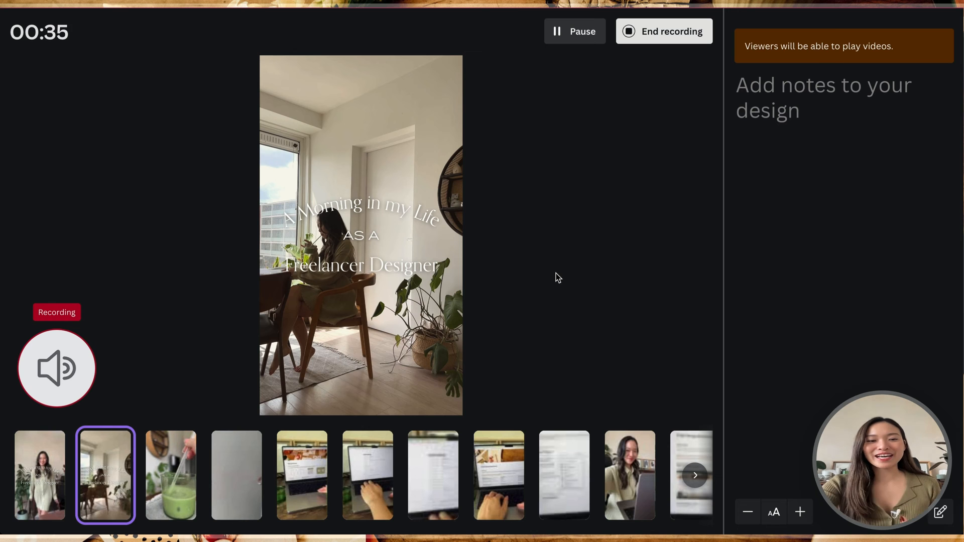
pyautogui.click(170, 476)
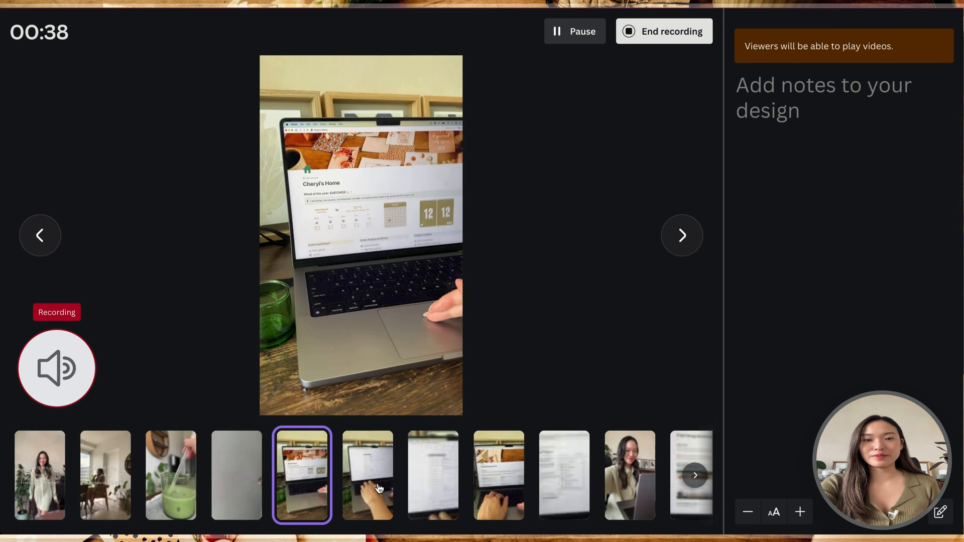
pyautogui.click(368, 475)
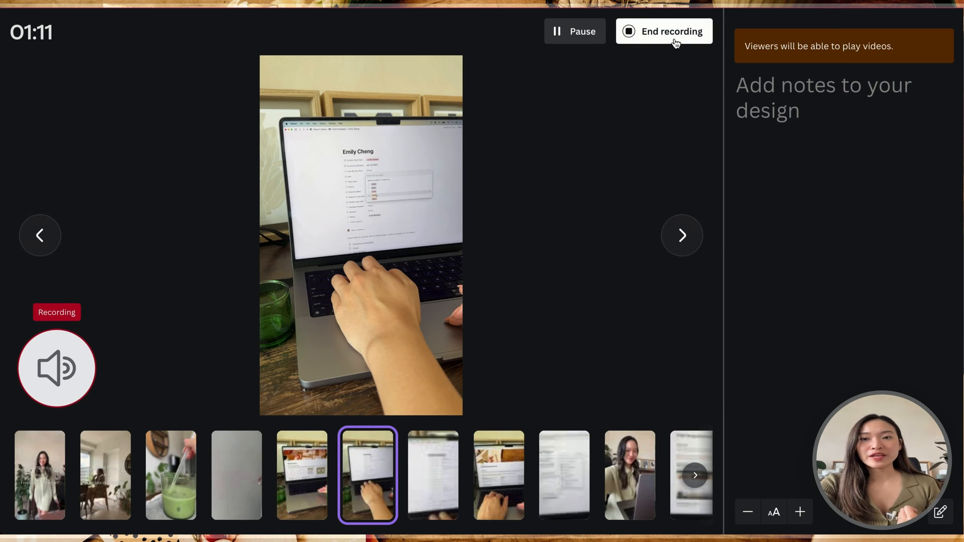
# End the recording at about 1:12 and download it as an MP4.
pyautogui.click(664, 31)
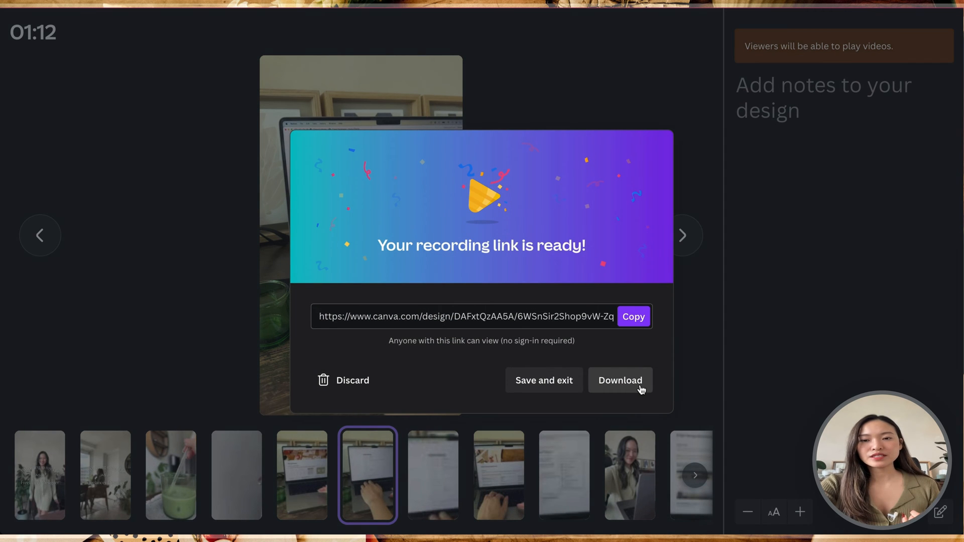
pyautogui.click(620, 380)
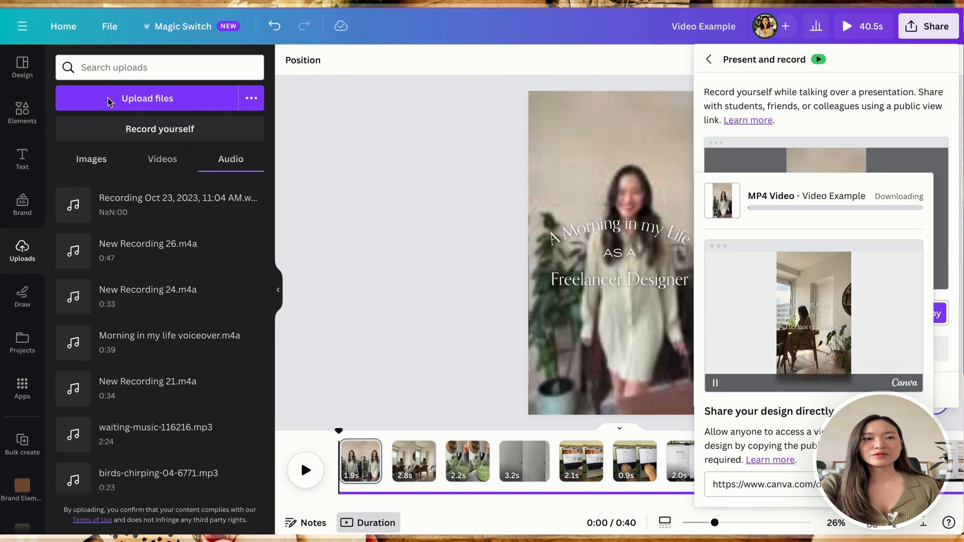
pyautogui.moveTo(204, 203)
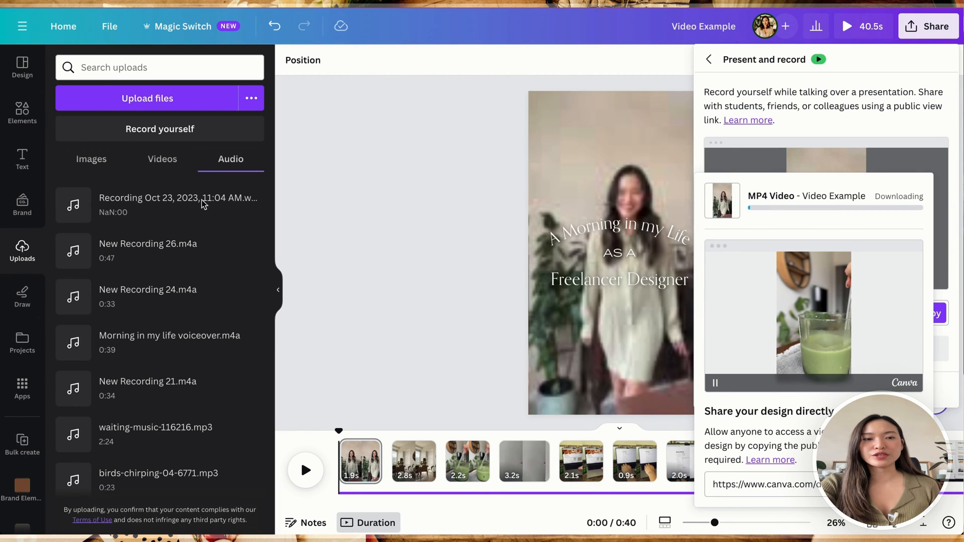
pyautogui.moveTo(375, 207)
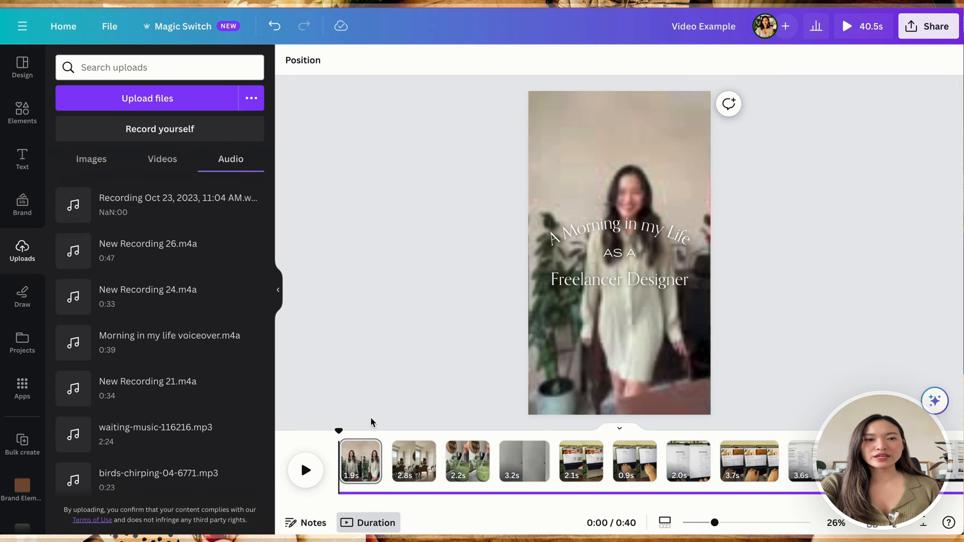
pyautogui.moveTo(368, 495)
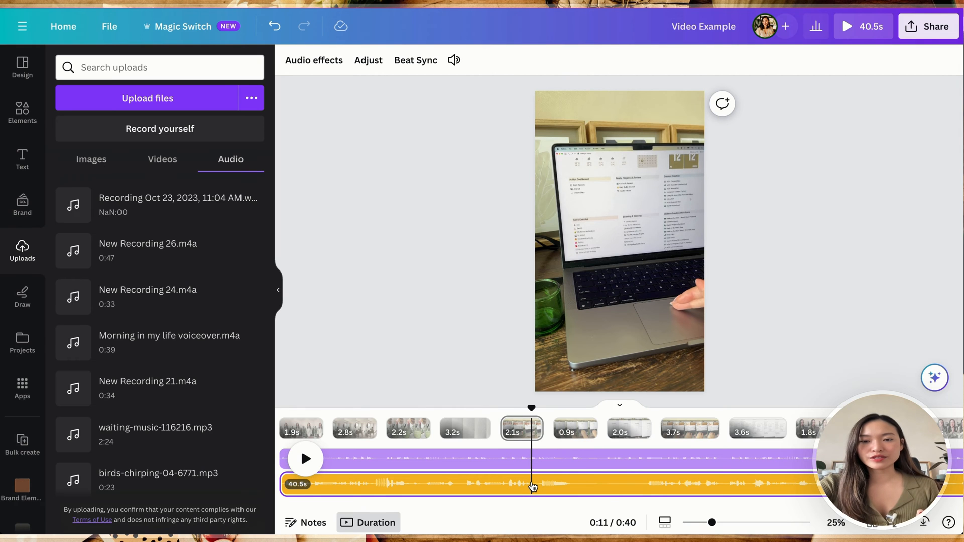
# Split the orange voiceover at 0:11 and 0:15 and remove the pause between them.
pyautogui.rightClick(532, 484)
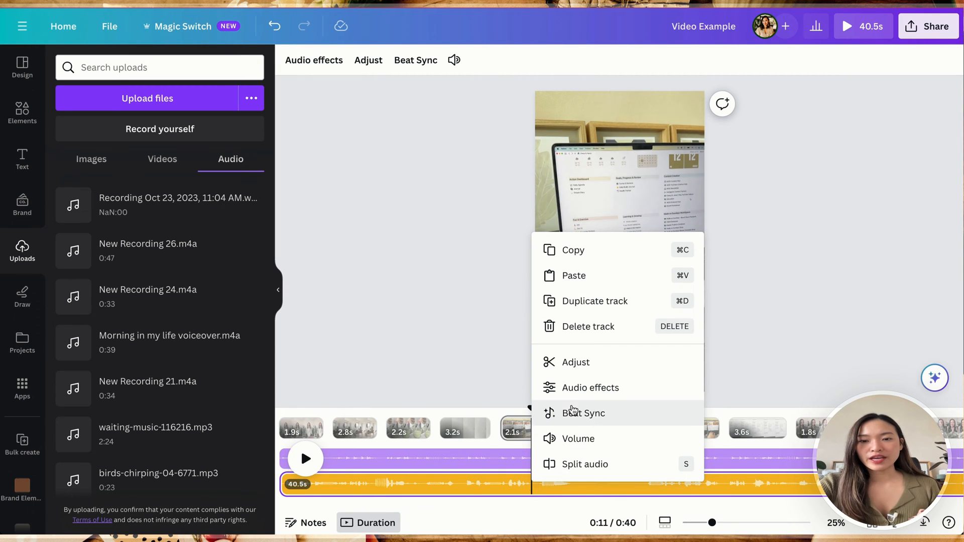
pyautogui.moveTo(590, 458)
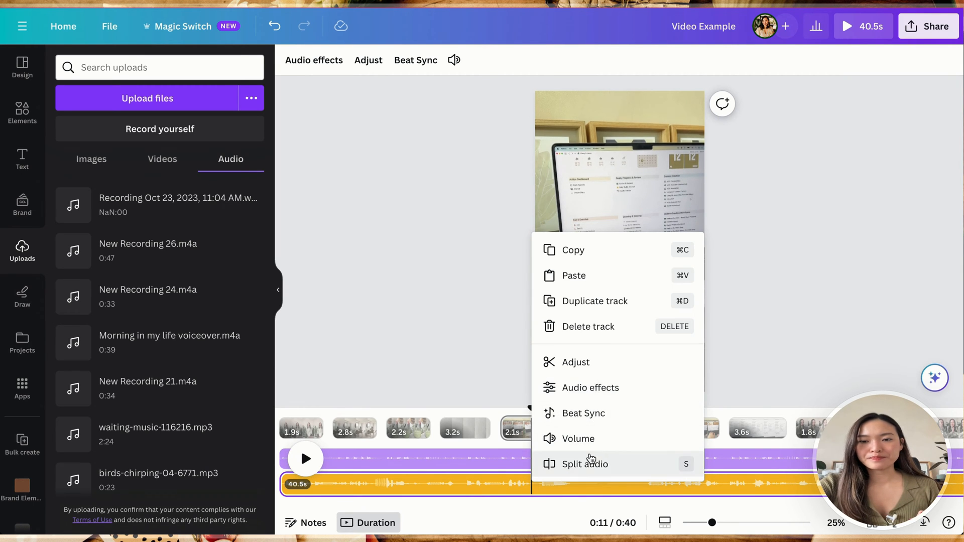
pyautogui.click(584, 464)
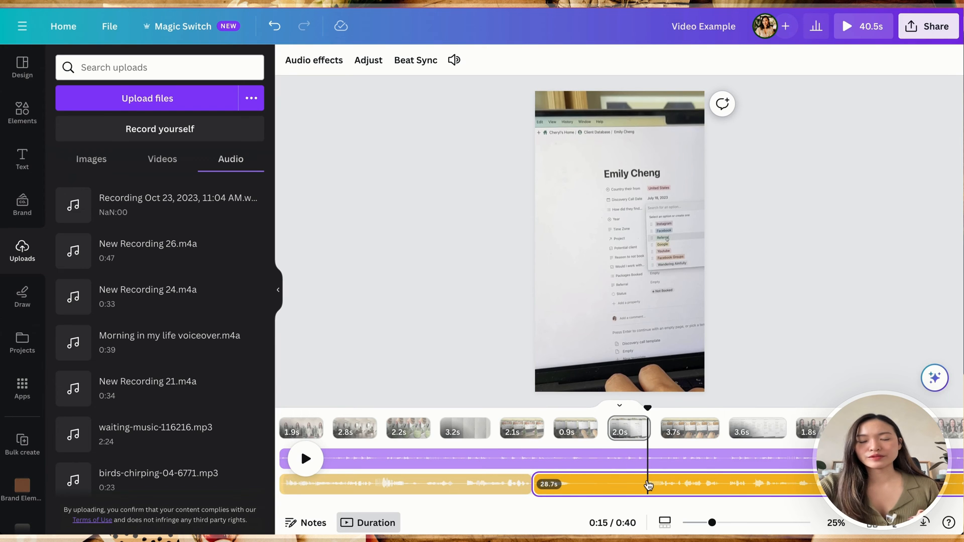
pyautogui.rightClick(646, 484)
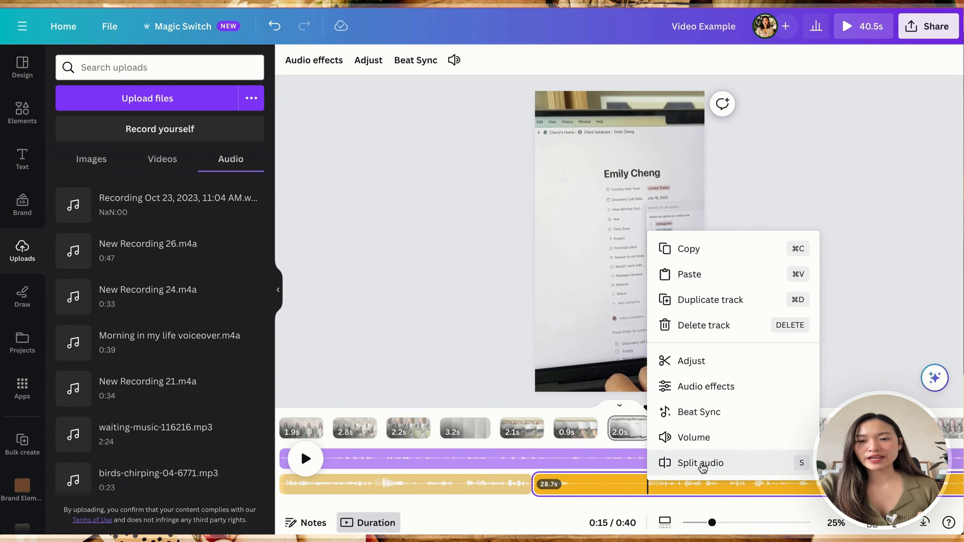
pyautogui.click(699, 462)
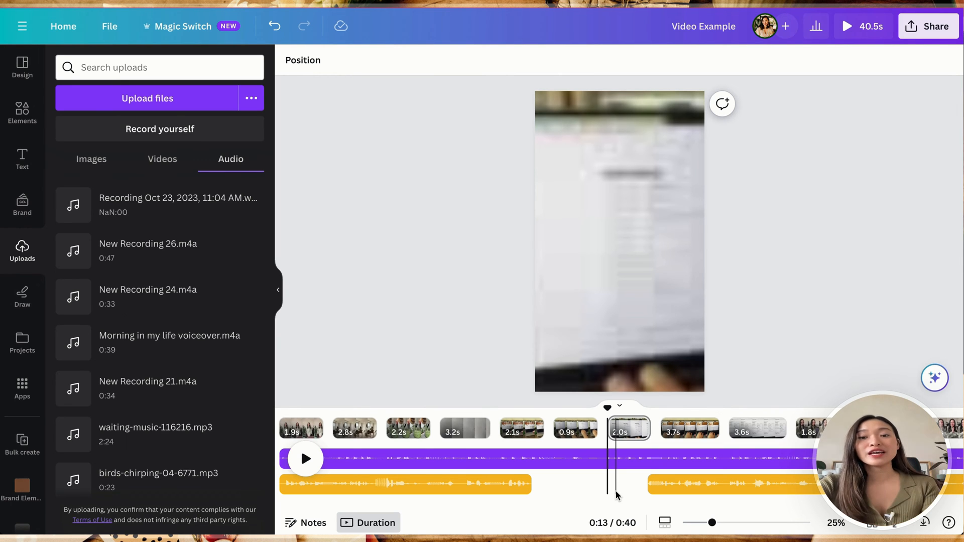
pyautogui.moveTo(533, 524)
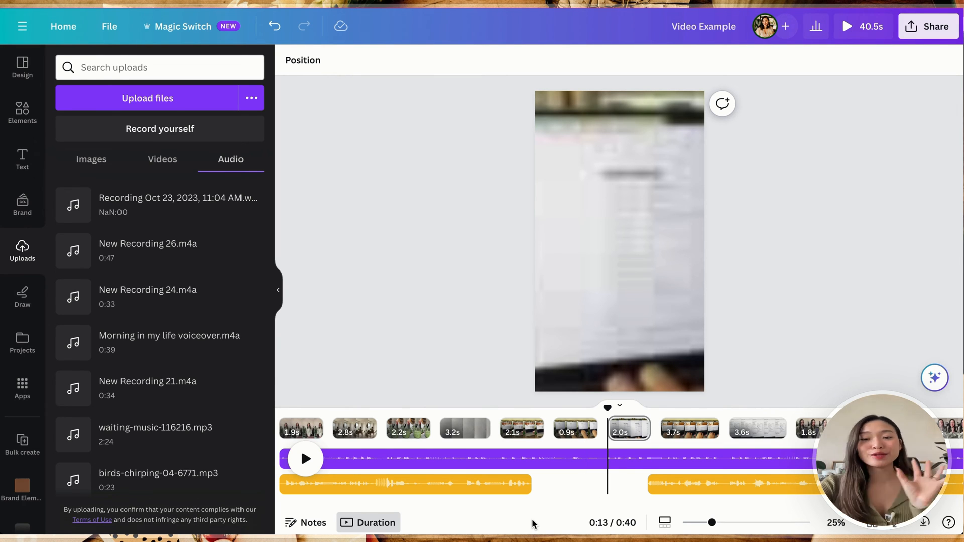
pyautogui.click(928, 26)
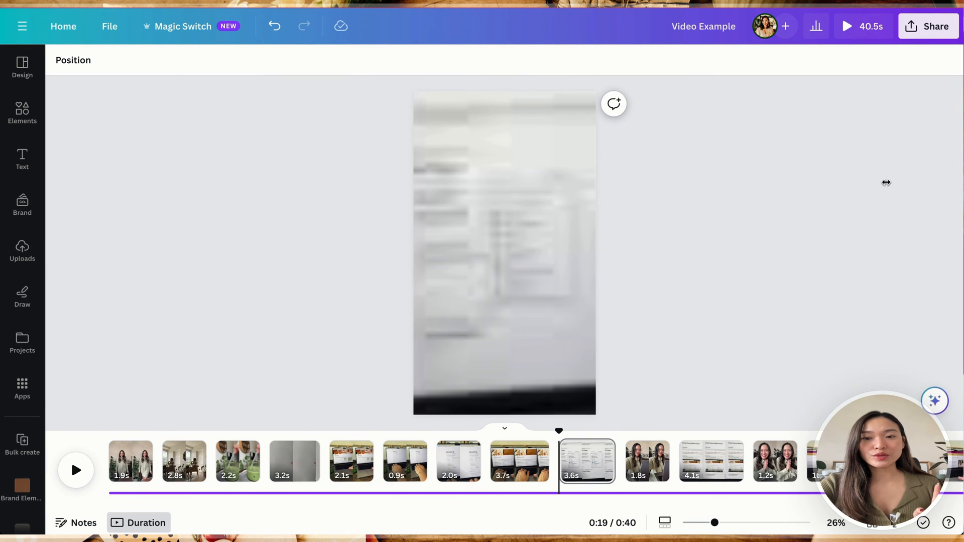
# Return the playhead to the video's first clip at 0:00.
pyautogui.click(130, 461)
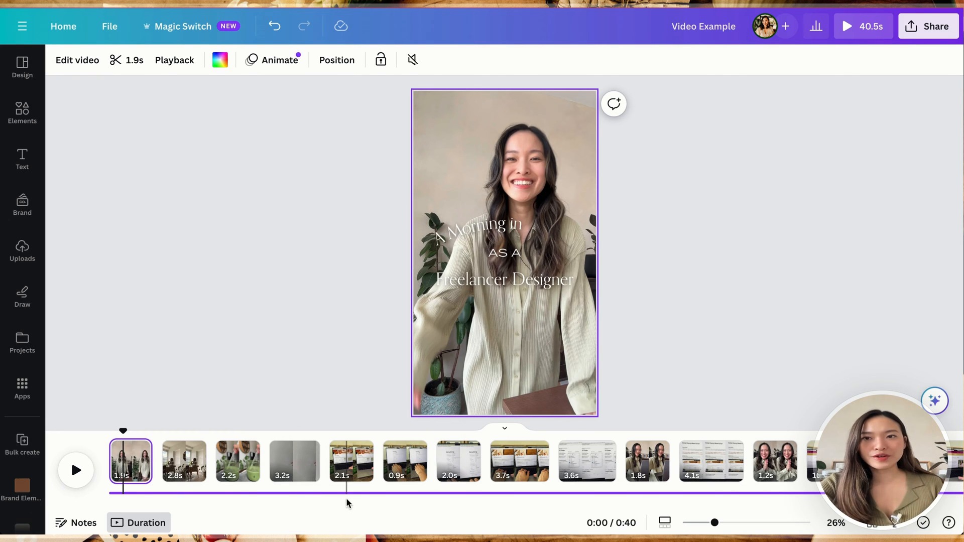
pyautogui.moveTo(29, 258)
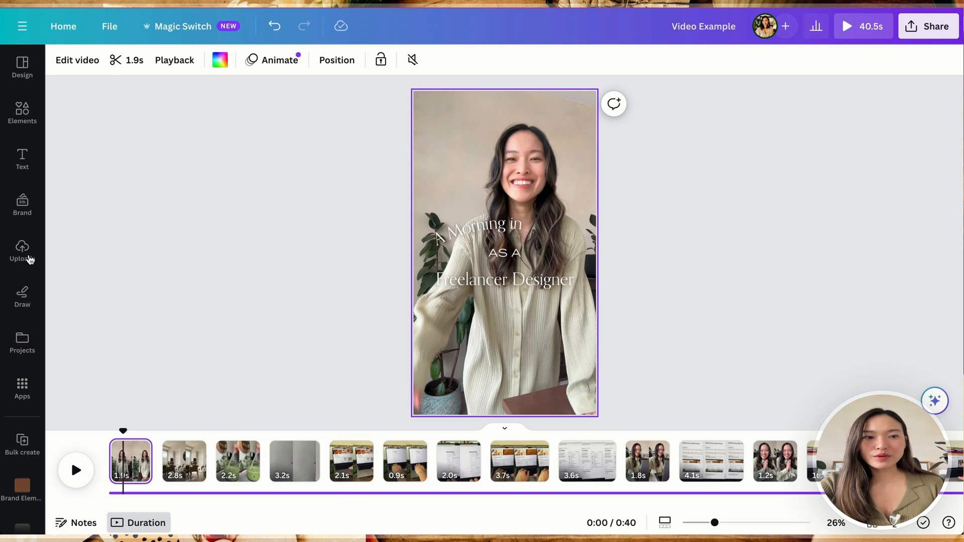
# Add New Recording 27.m4a from Uploads as a green audio track under the clips.
pyautogui.click(22, 252)
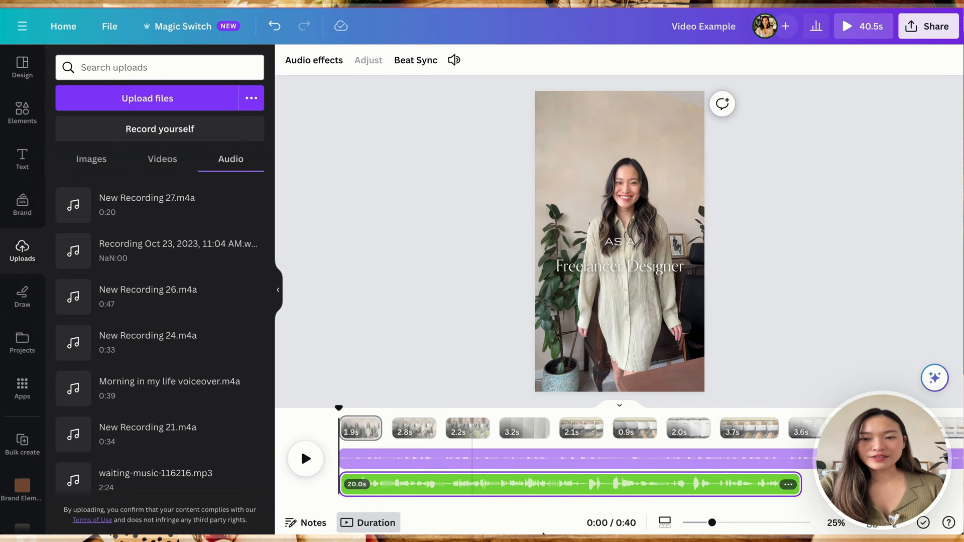
pyautogui.moveTo(746, 491)
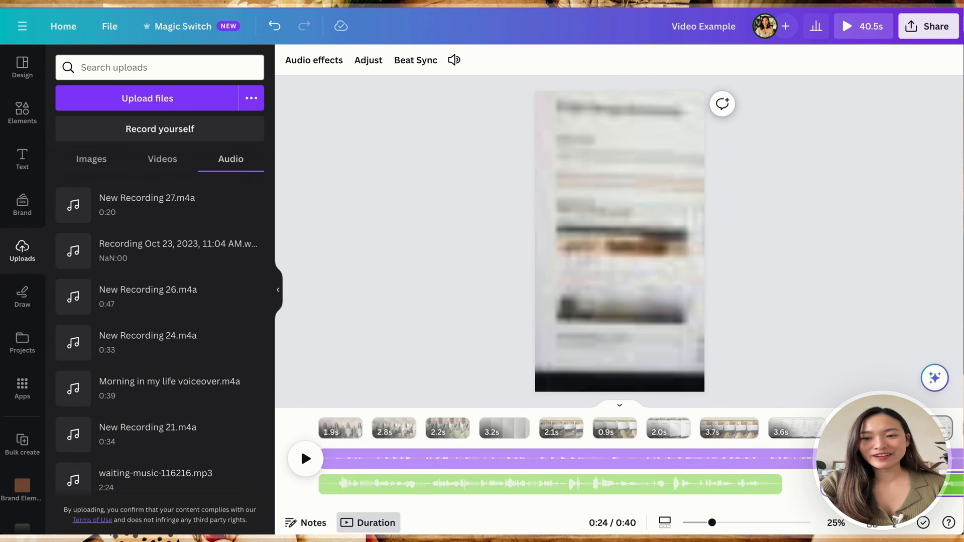
pyautogui.click(541, 484)
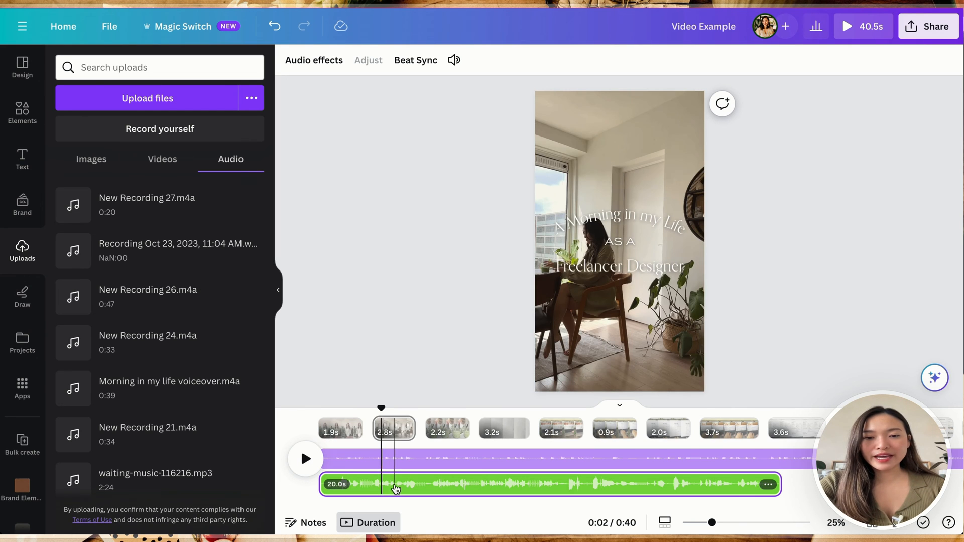
# Trim the green voiceover's start from 20s to 19.2s, aligned with the opening clip.
pyautogui.click(394, 484)
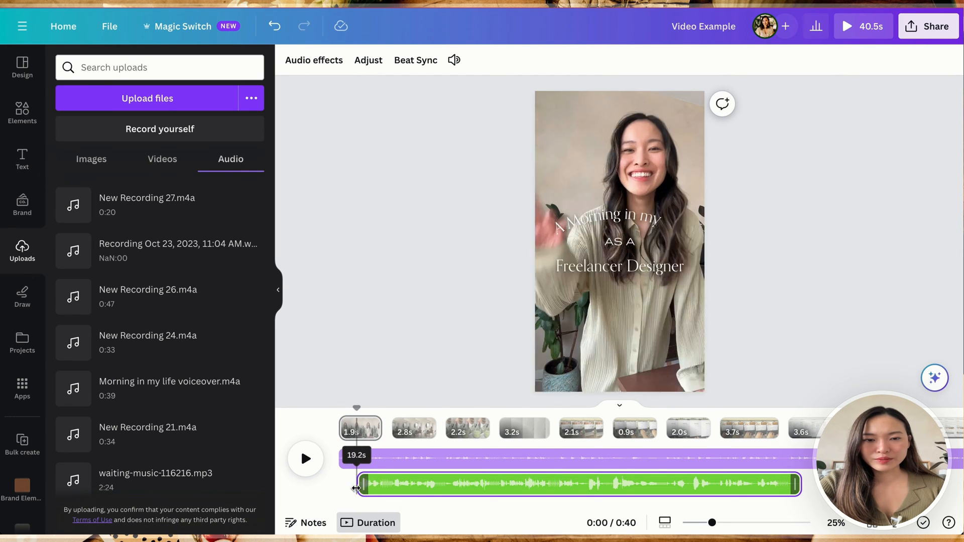
pyautogui.click(435, 484)
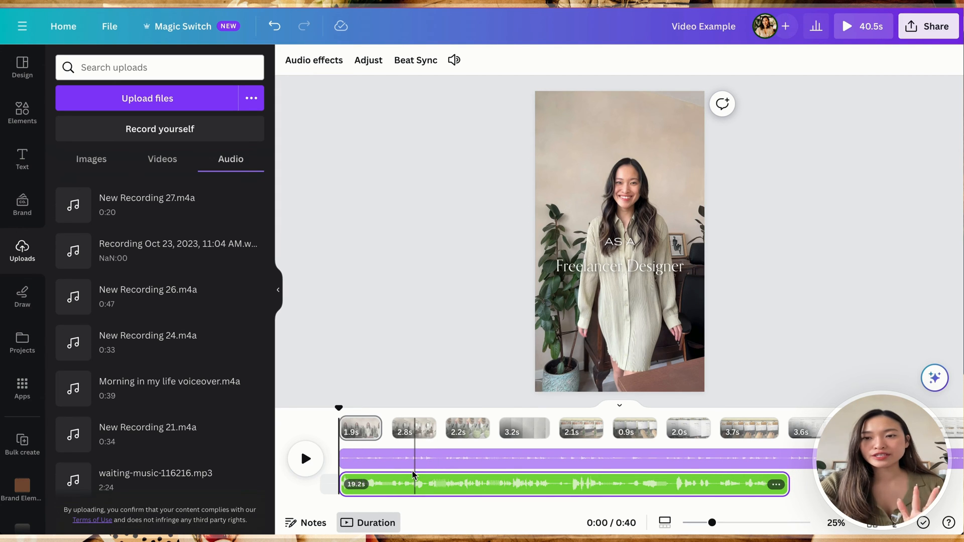
pyautogui.moveTo(340, 420)
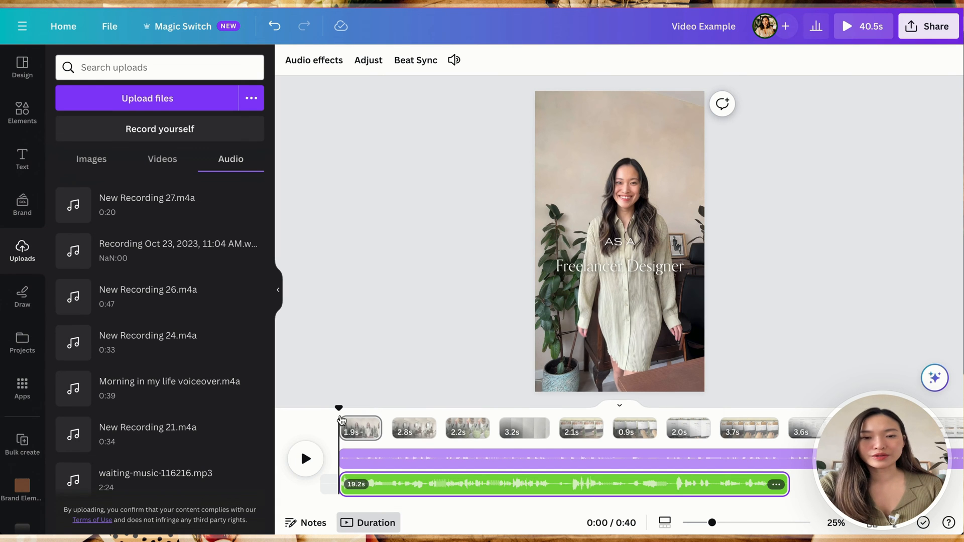
# Play the voiceover to find the pause and split it at 0:16.
pyautogui.click(305, 459)
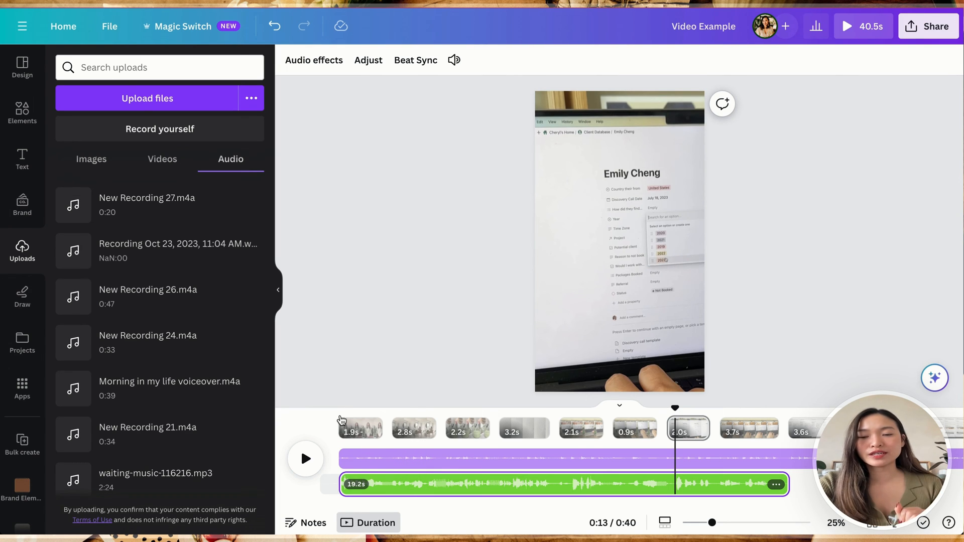
pyautogui.click(305, 458)
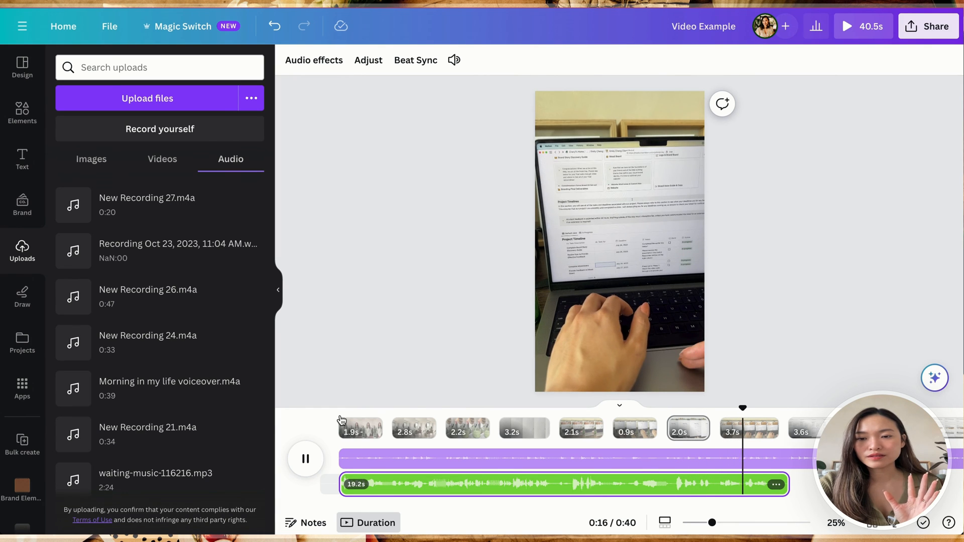
pyautogui.click(305, 459)
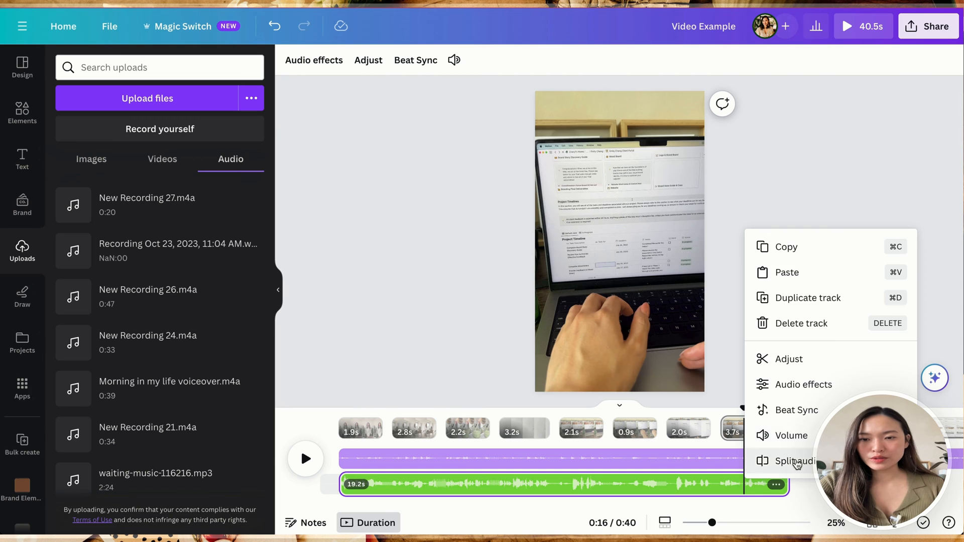
pyautogui.click(798, 462)
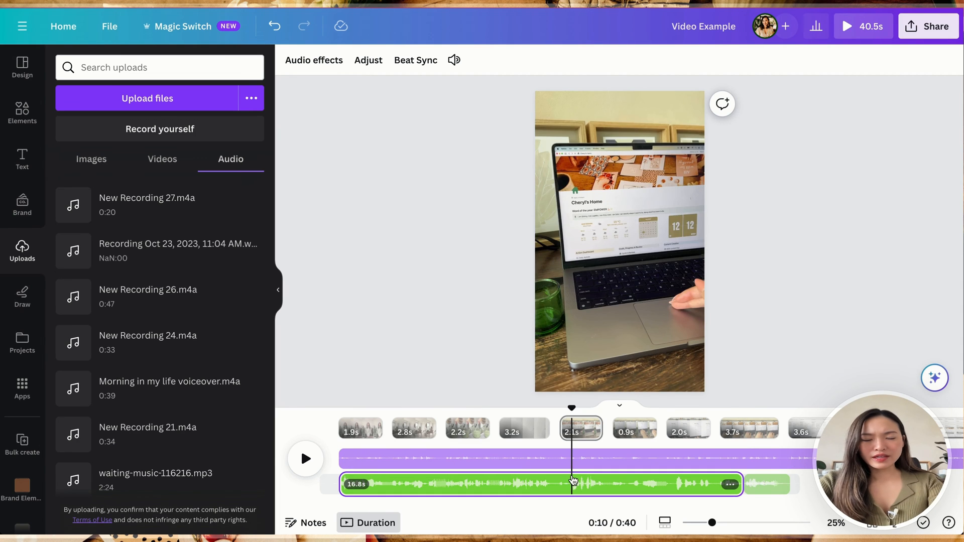
# Split again at 0:10, drop the middle and move the 2.3s piece after the first part.
pyautogui.click(305, 459)
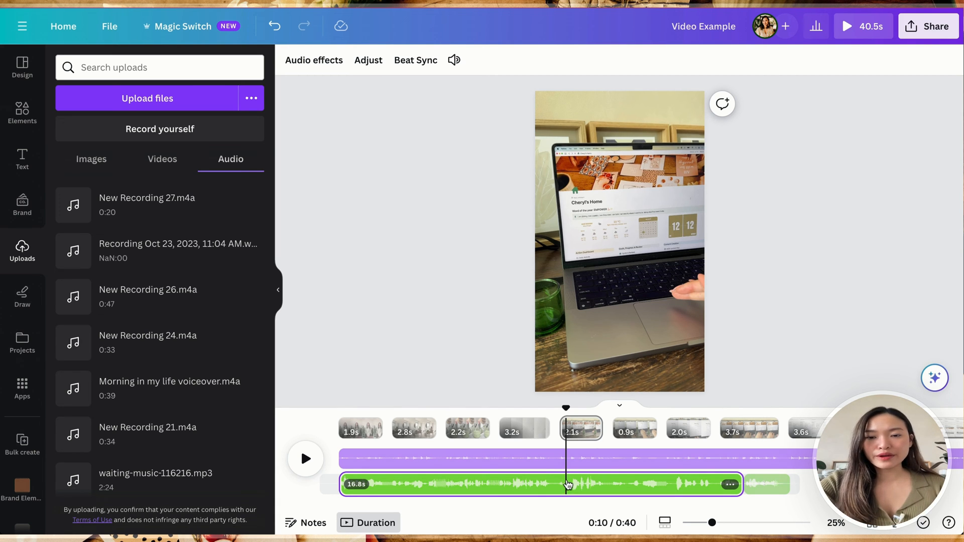
pyautogui.rightClick(565, 484)
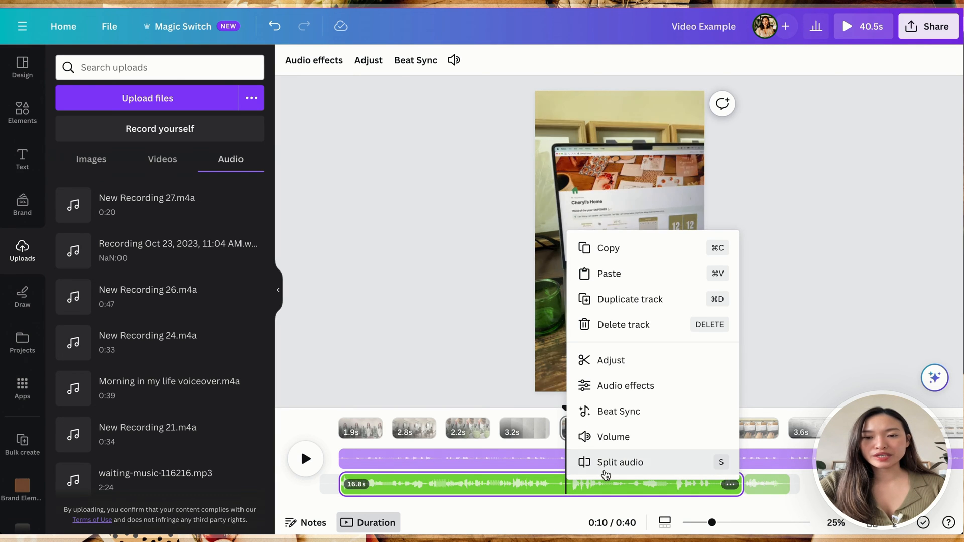
pyautogui.click(620, 462)
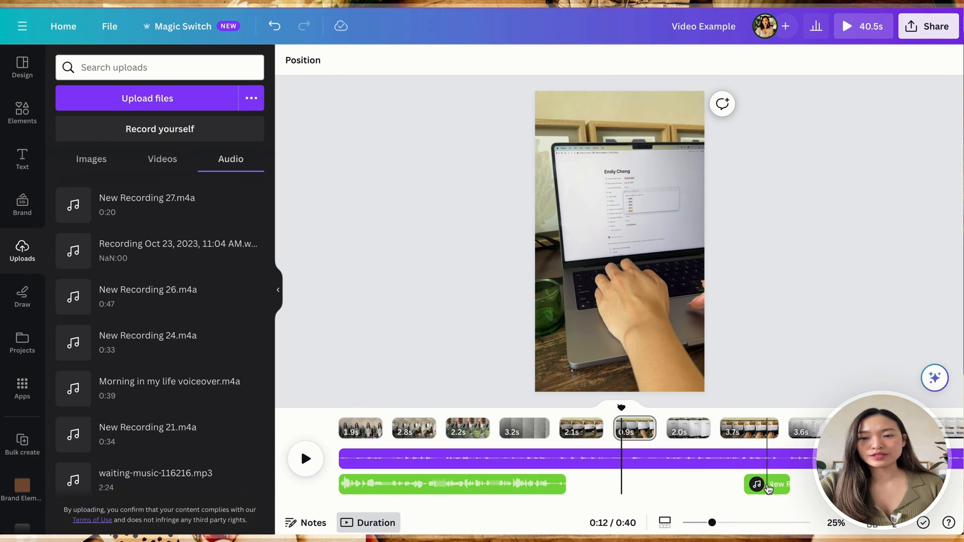
pyautogui.click(766, 484)
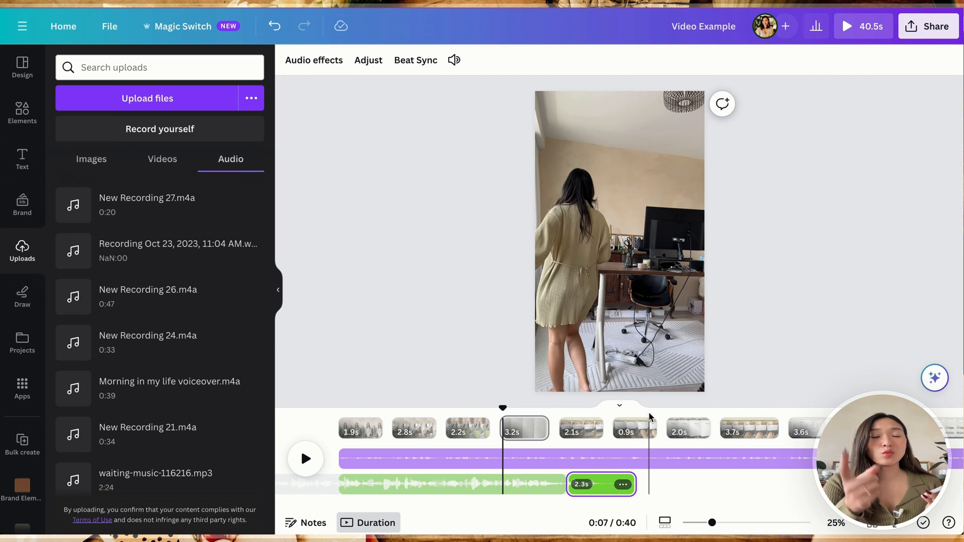
pyautogui.moveTo(504, 410)
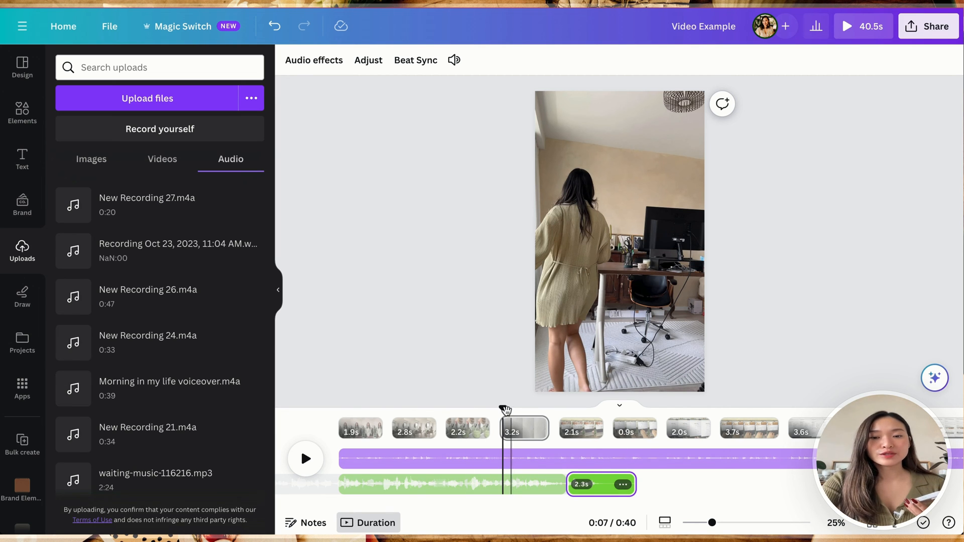